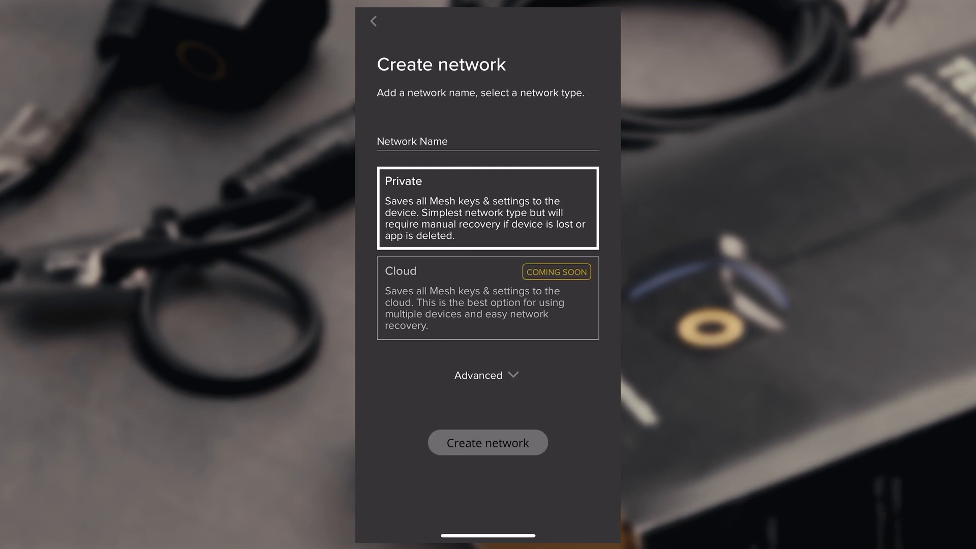
# Name the new private mesh network OSGS420 and create it.
pyautogui.click(487, 142)
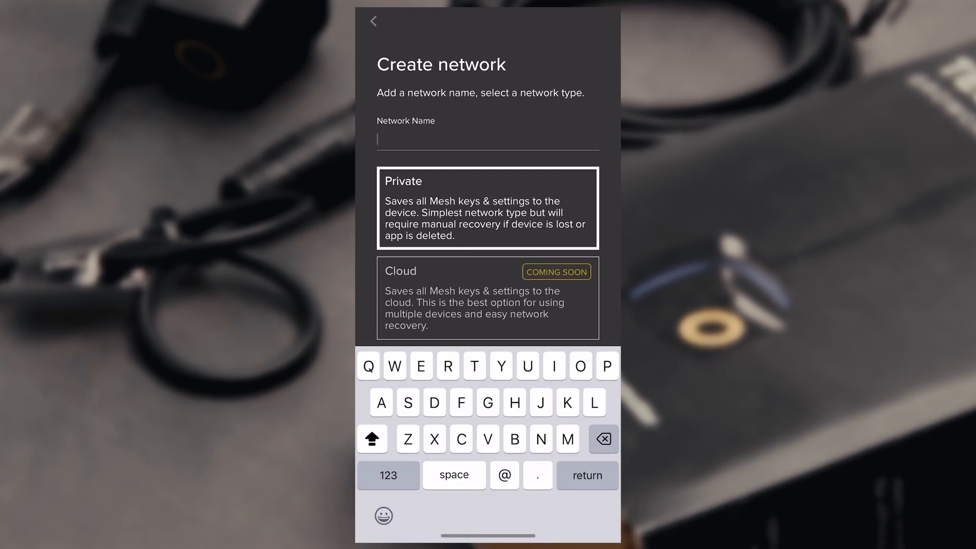
pyautogui.write('OSGS')
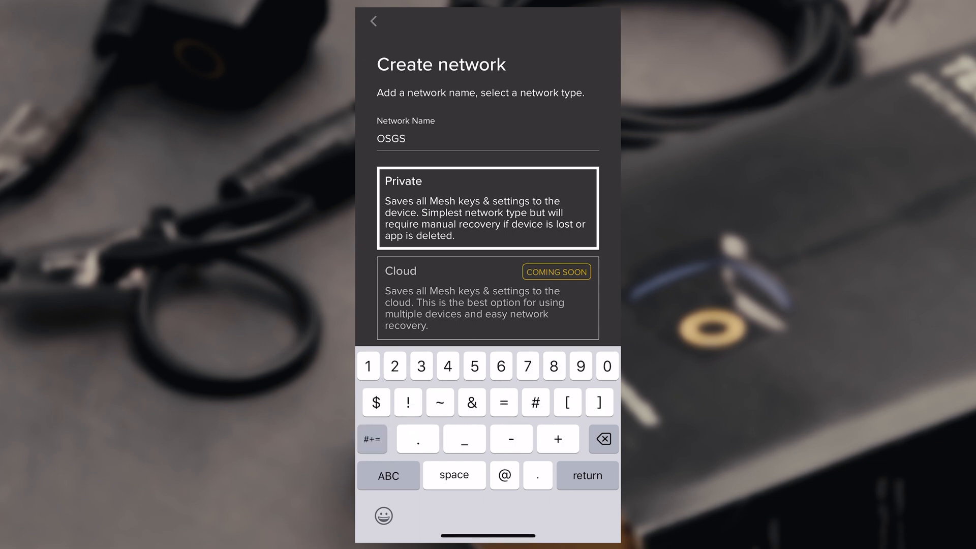
pyautogui.write('420')
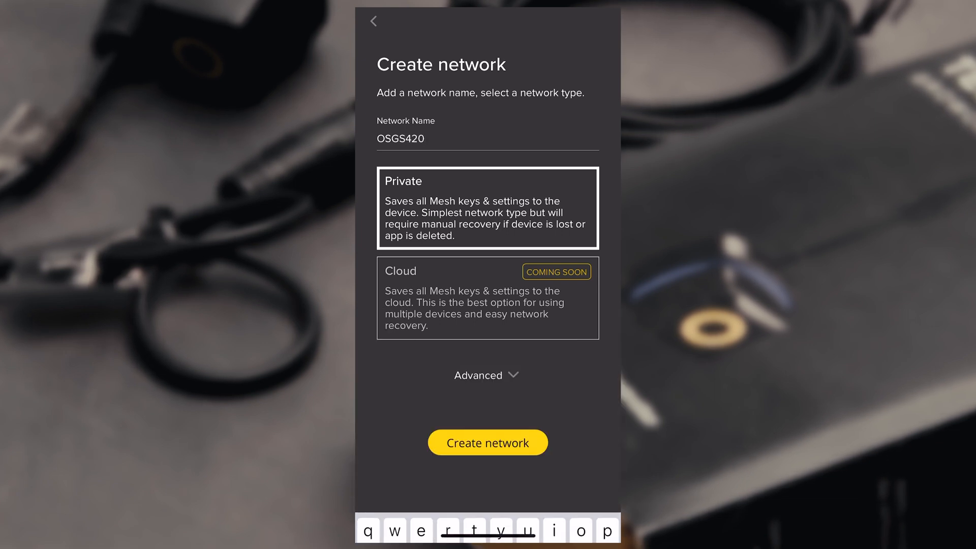
pyautogui.click(488, 442)
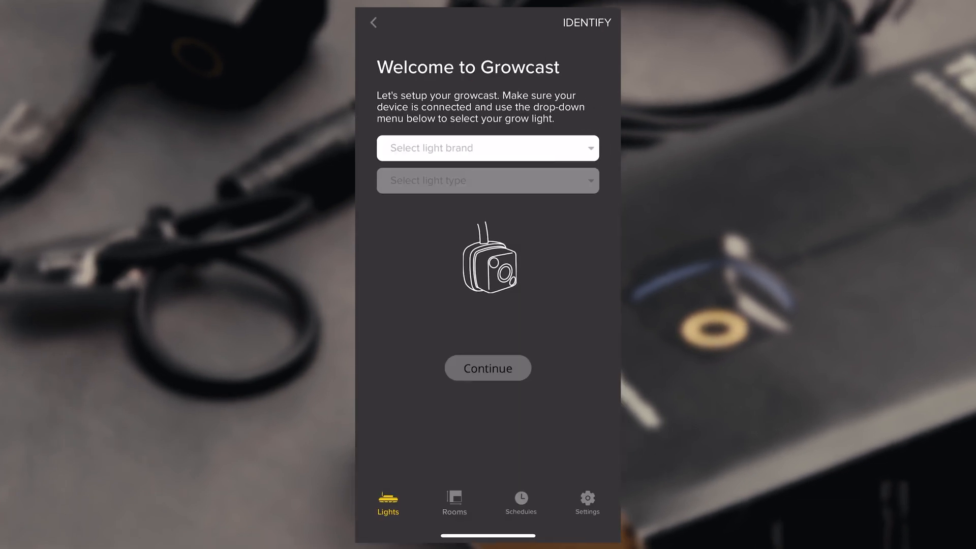
# Choose Omega as the grow-light brand and bring up its list of light types.
pyautogui.click(487, 148)
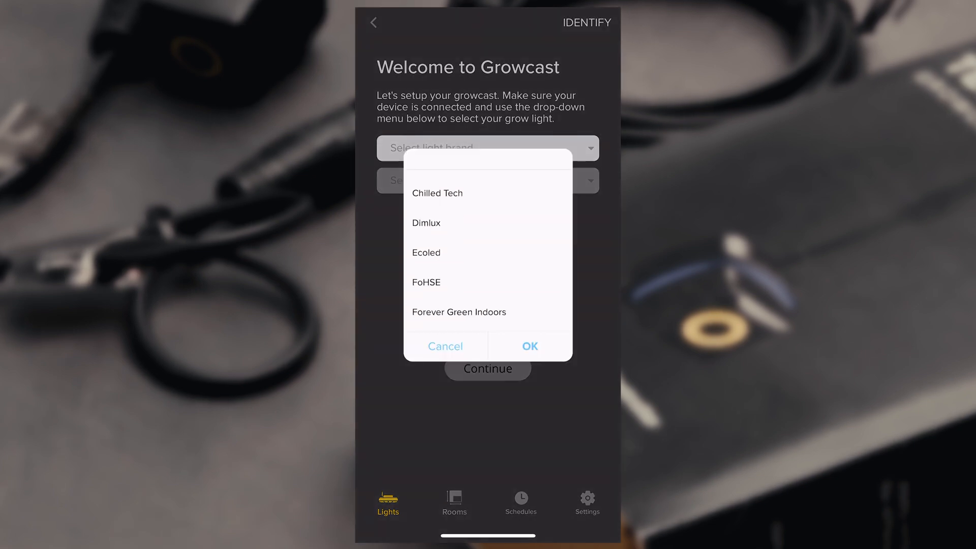
pyautogui.scroll(-3)
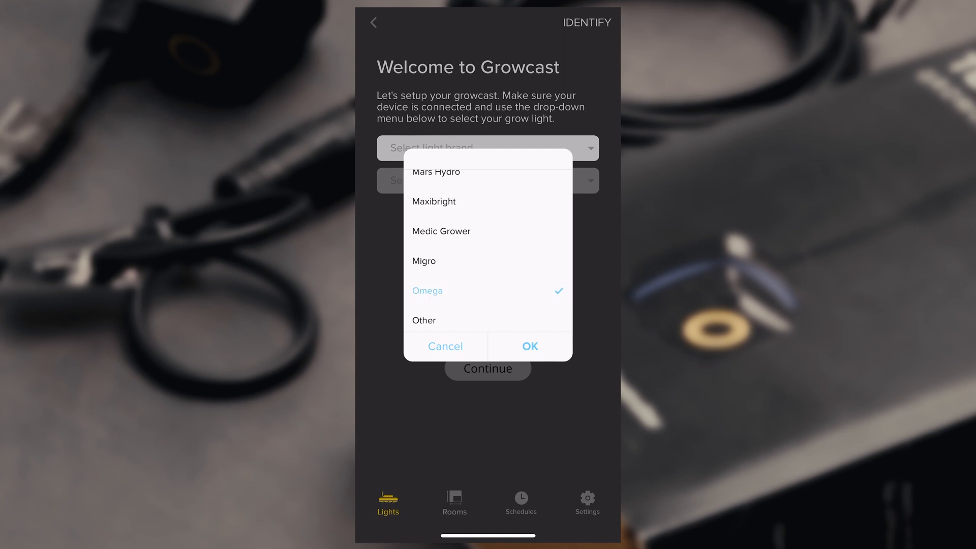
pyautogui.click(529, 345)
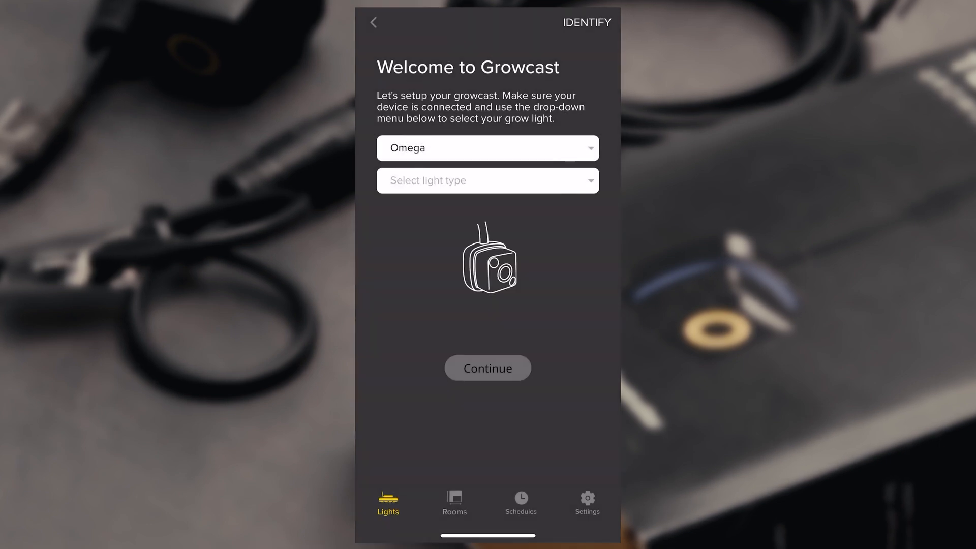
pyautogui.click(487, 181)
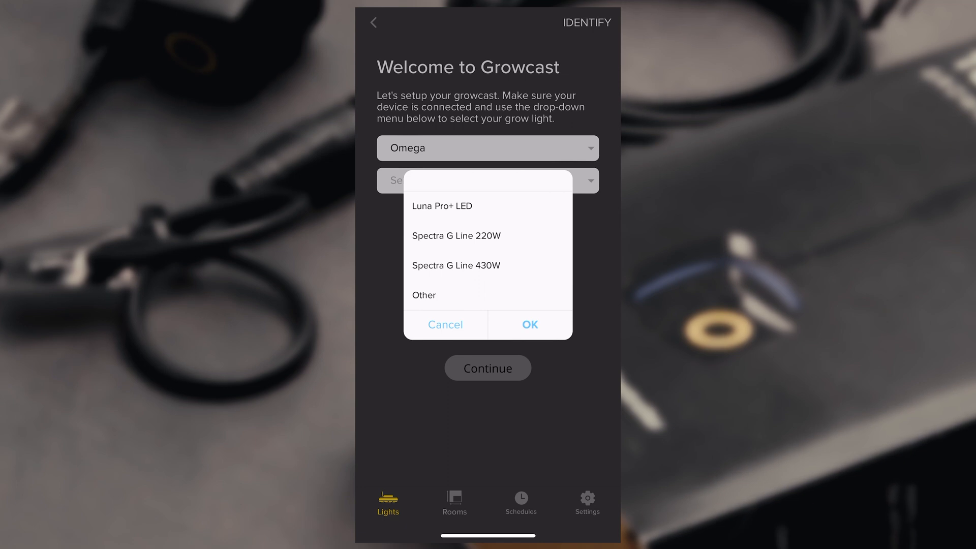
# Pick the Growcast model, enter power 600 with 1890 PPF, and complete adding the light.
pyautogui.click(424, 295)
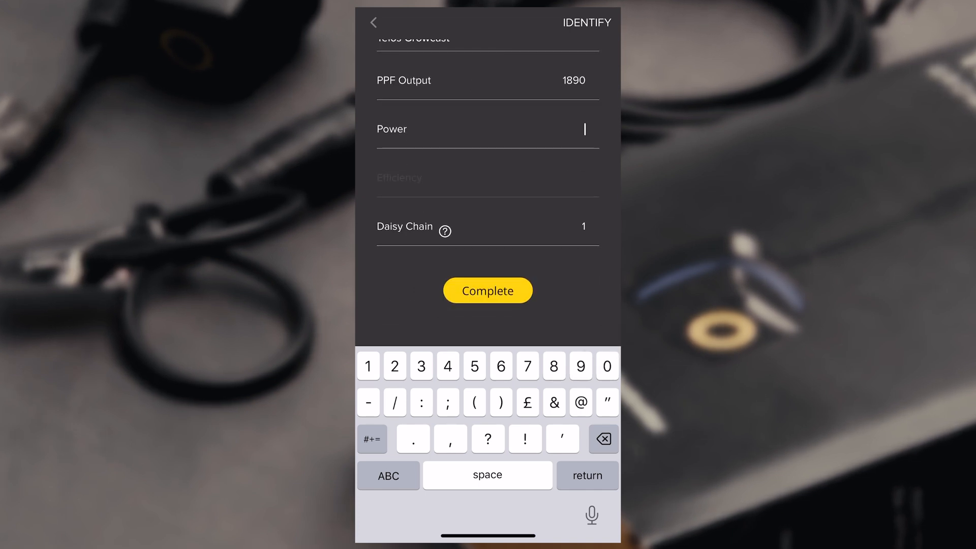
pyautogui.write('600')
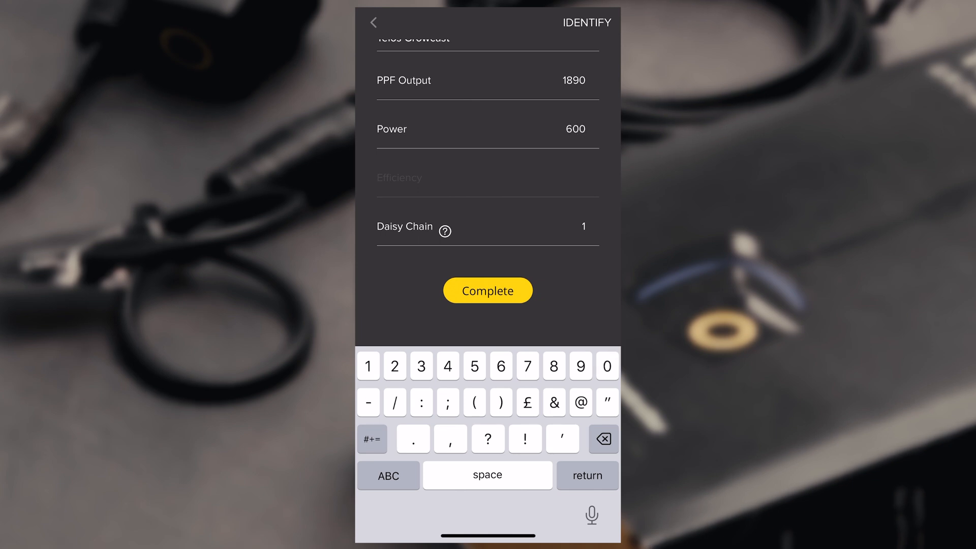
pyautogui.click(487, 290)
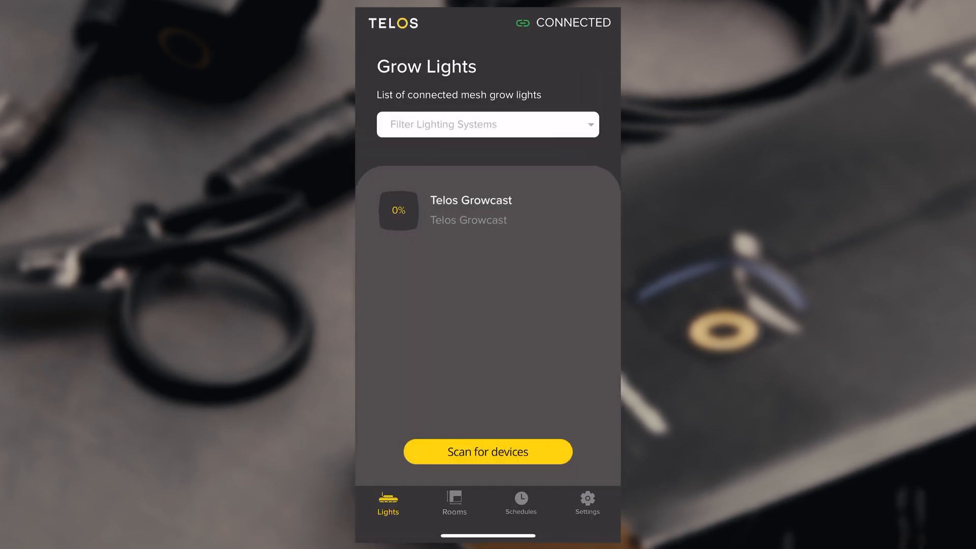
# Open the Telos Growcast profile at 888.3 PPF and start a new on/off schedule.
pyautogui.click(470, 209)
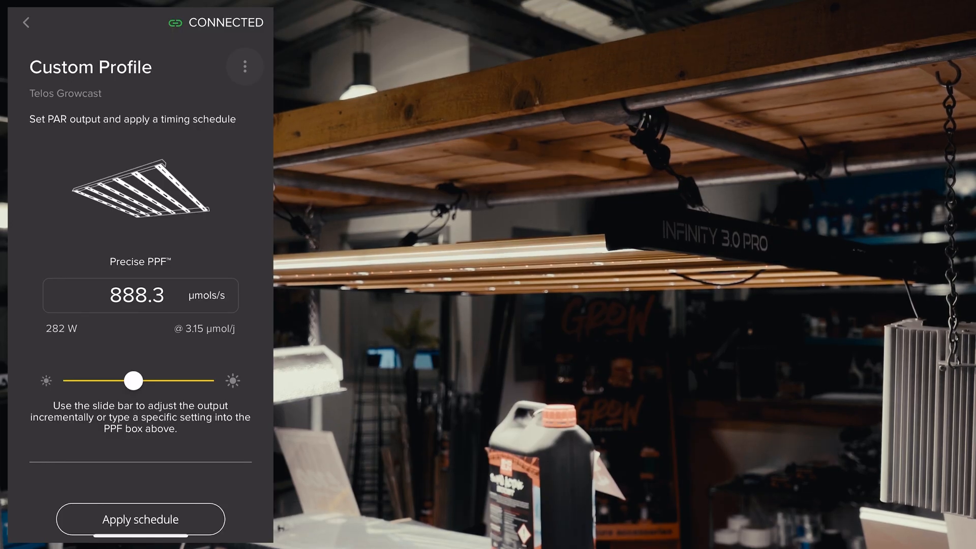
pyautogui.click(140, 533)
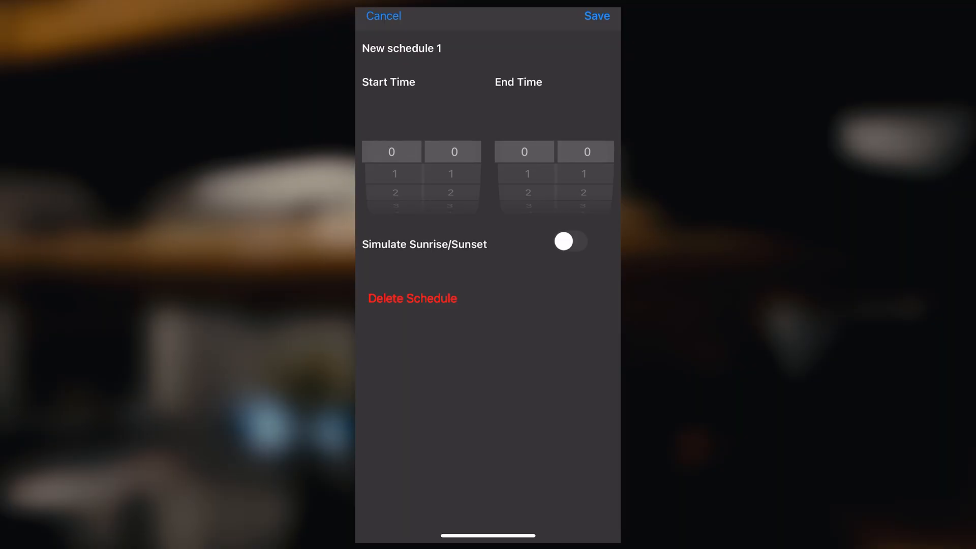